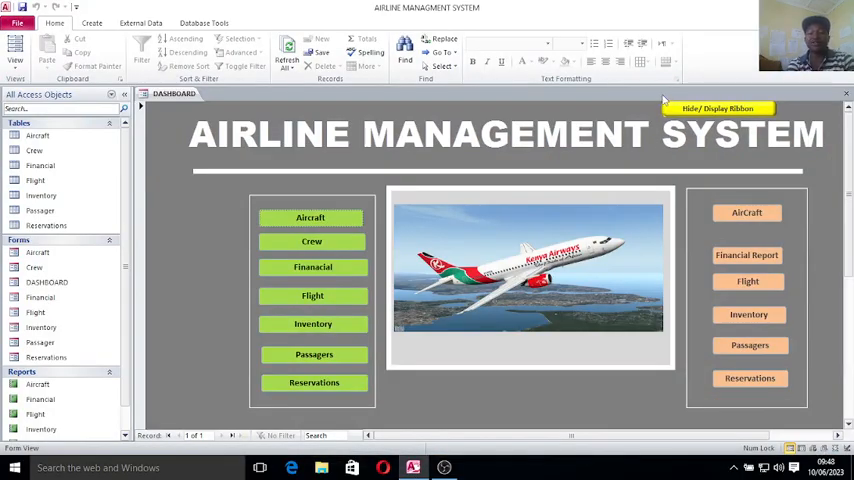
pyautogui.moveTo(176, 132)
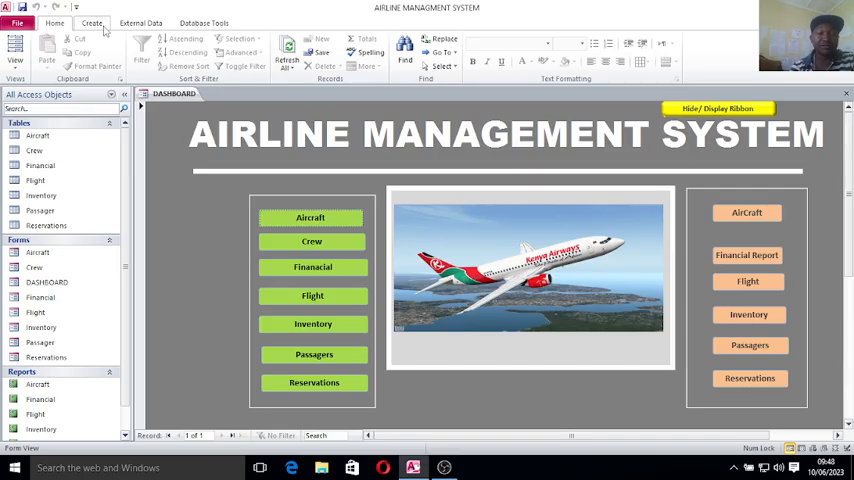
# Create a new blank form (Form1) in Design view from the Create ribbon.
pyautogui.click(92, 24)
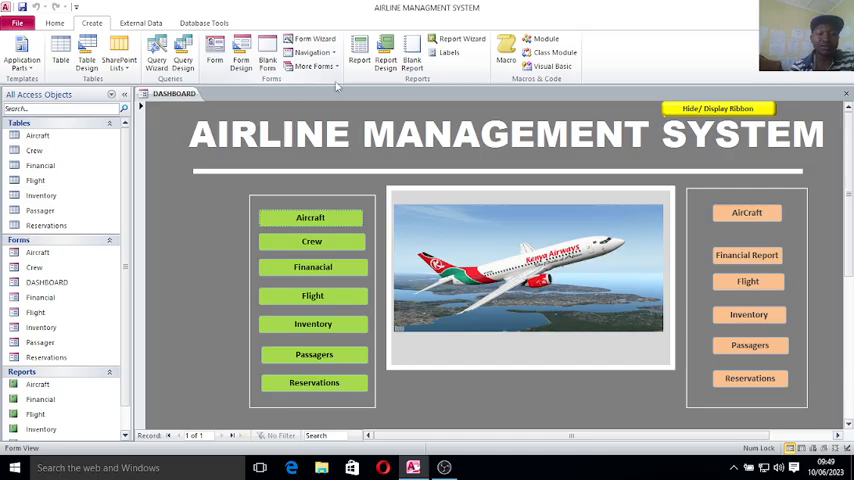
pyautogui.click(312, 66)
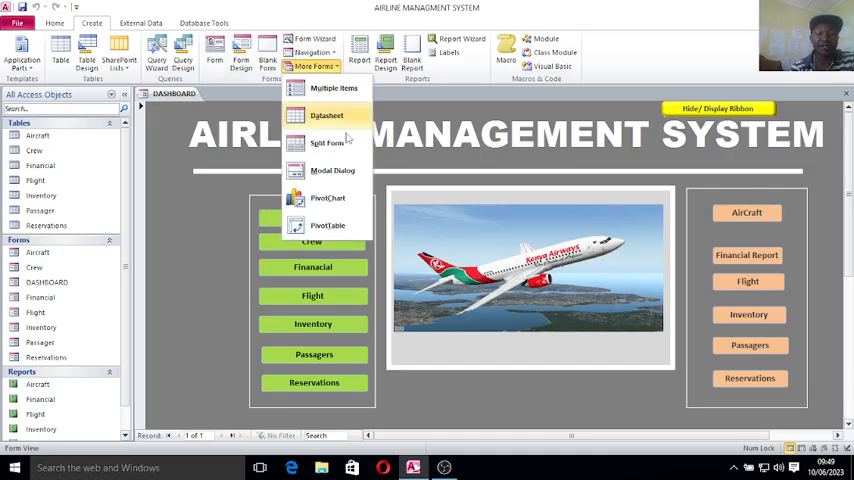
pyautogui.click(332, 170)
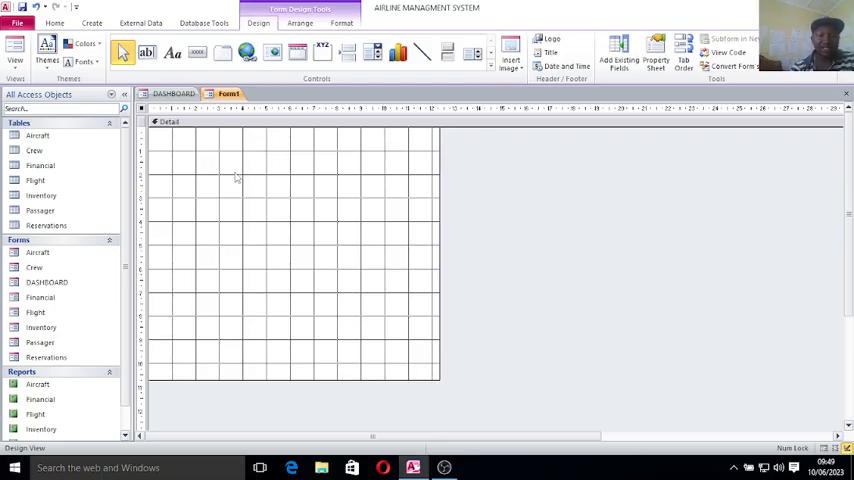
# Set the Detail section's fill/back colour to green.
pyautogui.rightClick(236, 178)
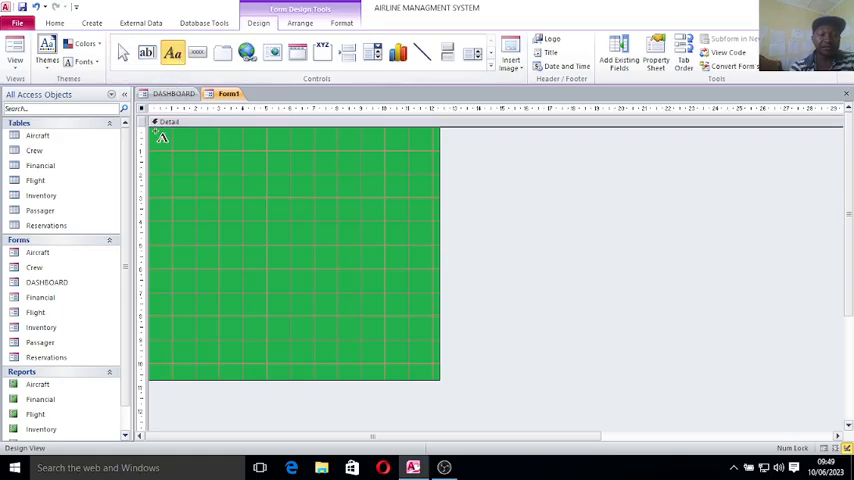
# Add an AIRLINE MANAGEMENT SYSTEM title label in large red Agency FB lettering across the top.
pyautogui.moveTo(156, 136); pyautogui.dragTo(424, 164)
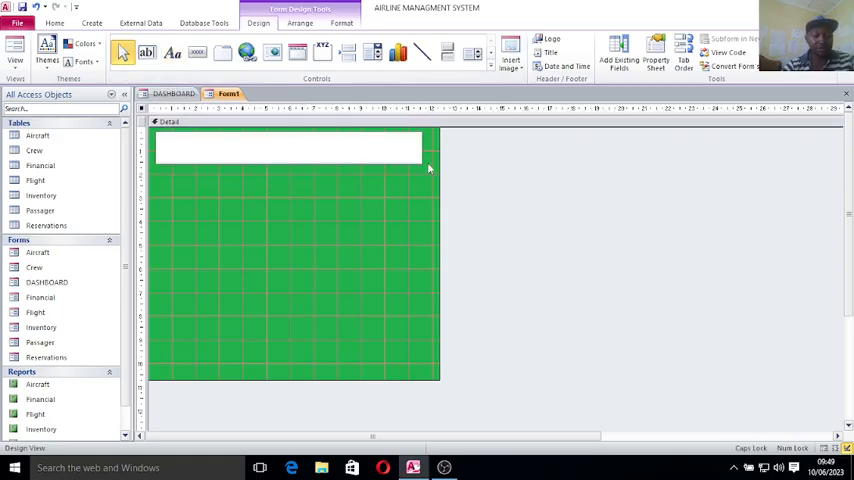
pyautogui.write('AIRLINE MANAGEMEN')
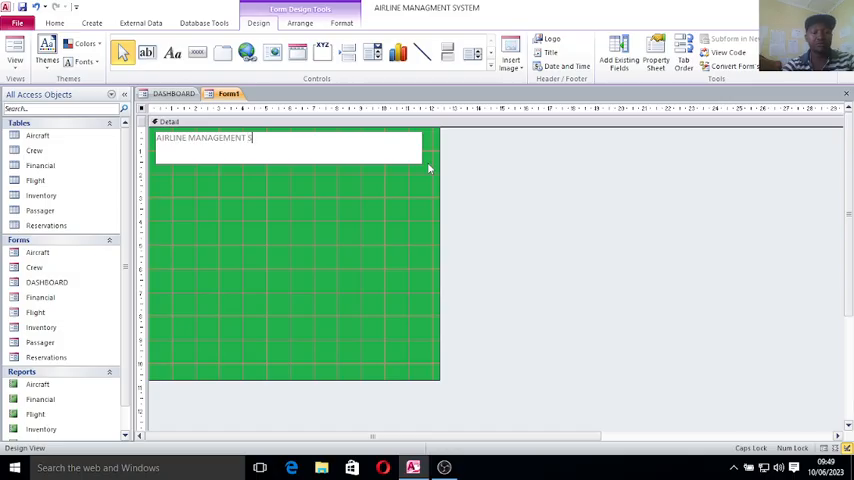
pyautogui.write('TS')
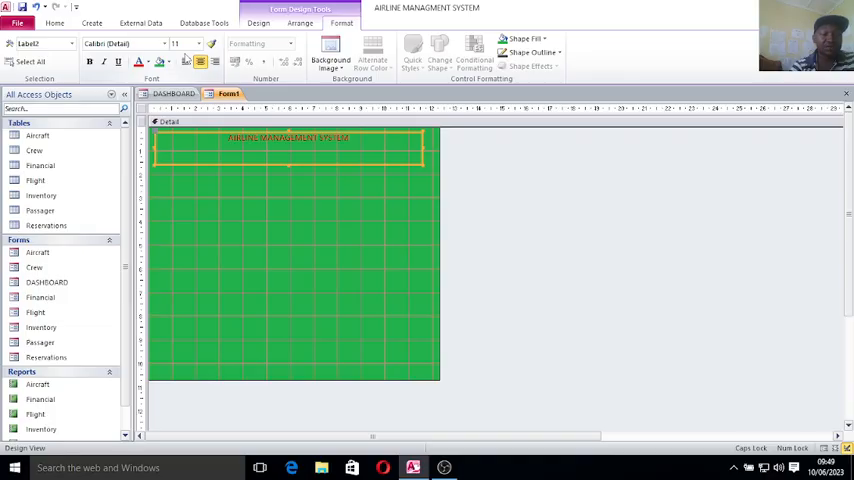
pyautogui.click(186, 44)
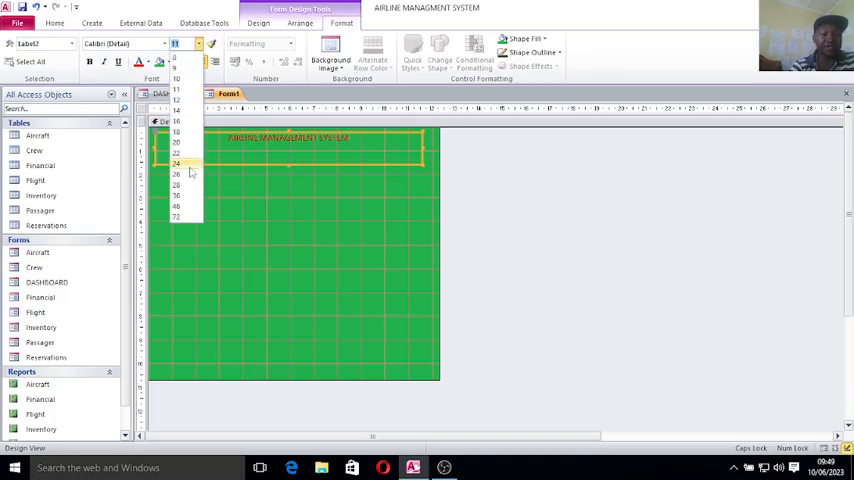
pyautogui.click(176, 164)
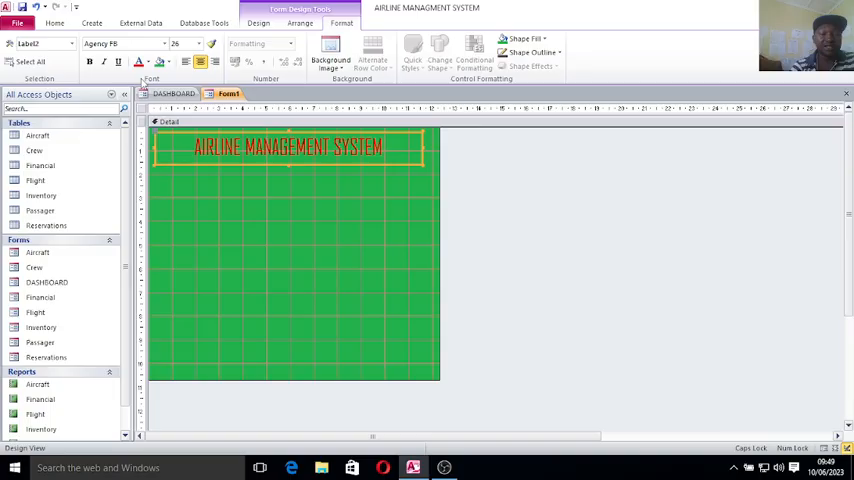
pyautogui.click(88, 60)
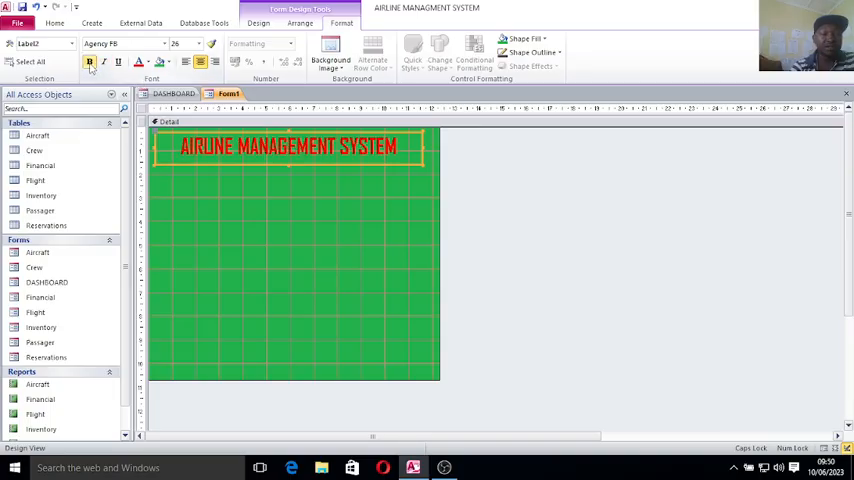
pyautogui.click(198, 44)
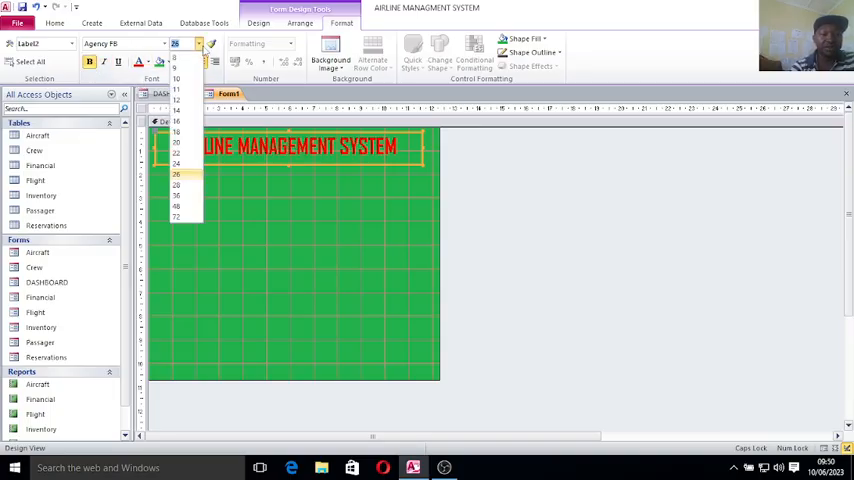
pyautogui.click(176, 174)
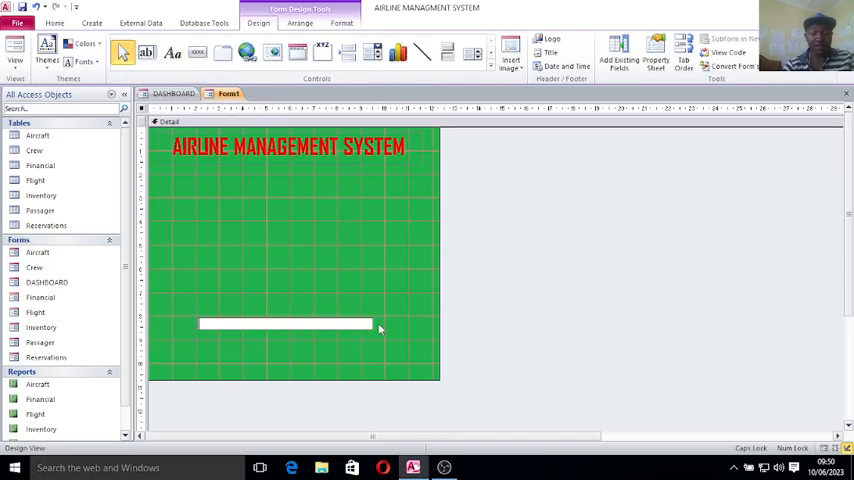
# Add a LOADING...... label near the bottom and choose its font.
pyautogui.write('Loading..........................')
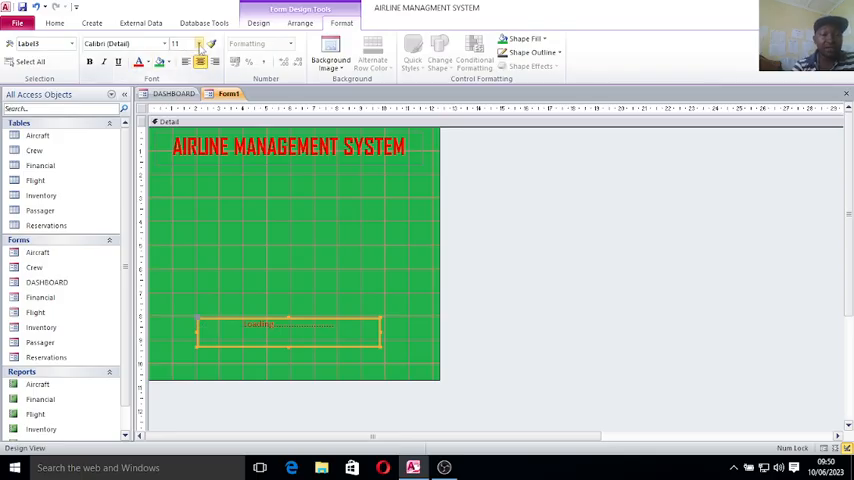
pyautogui.click(200, 44)
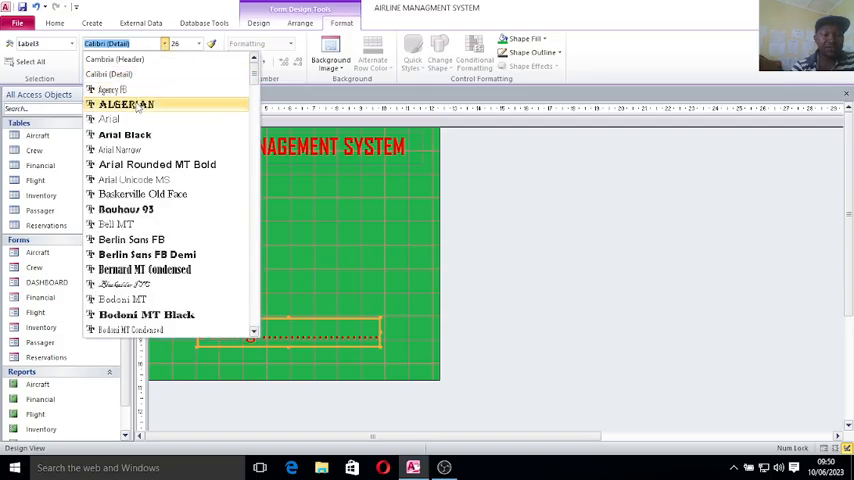
pyautogui.click(126, 104)
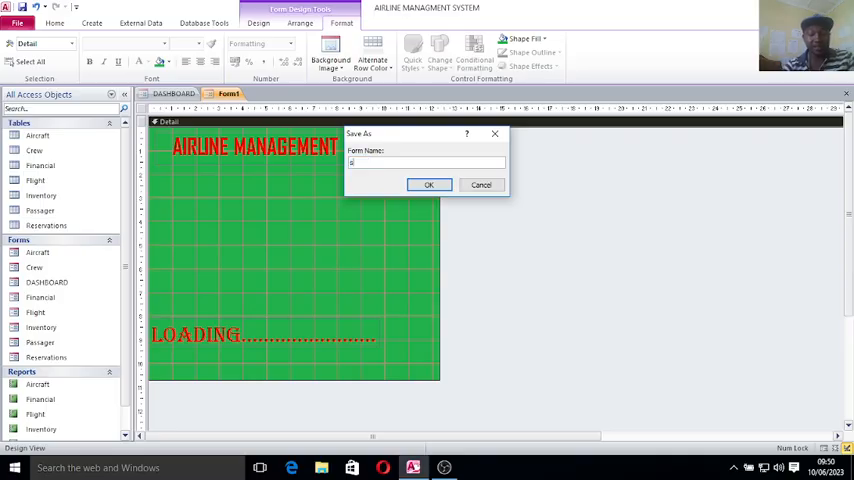
# Save the form as 'splash' and reopen it in Design view.
pyautogui.write('splash')
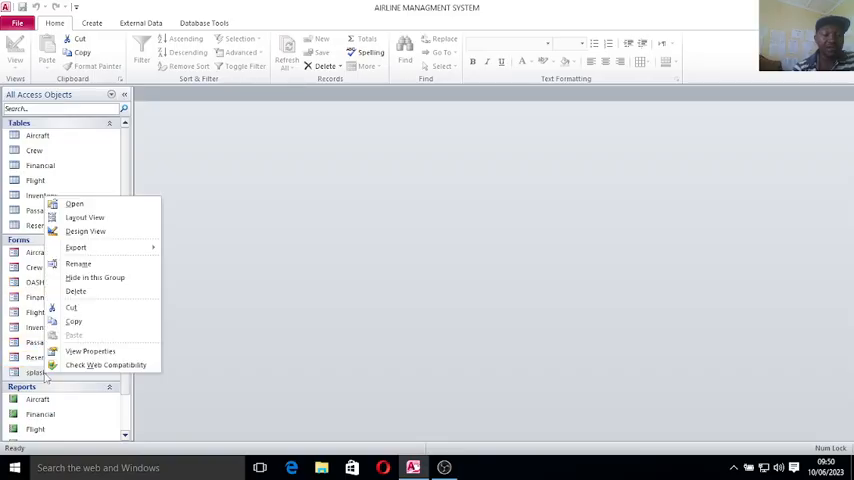
pyautogui.click(84, 232)
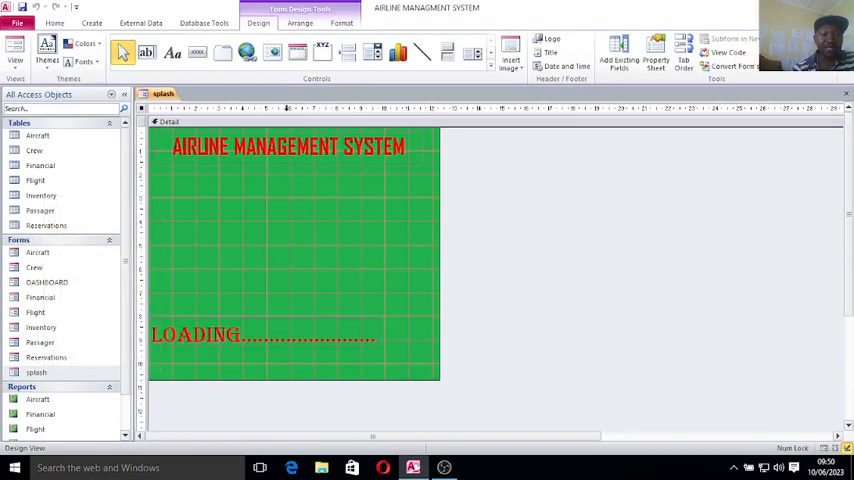
# Set the splash form's Timer Interval property to 3500 milliseconds.
pyautogui.click(656, 50)
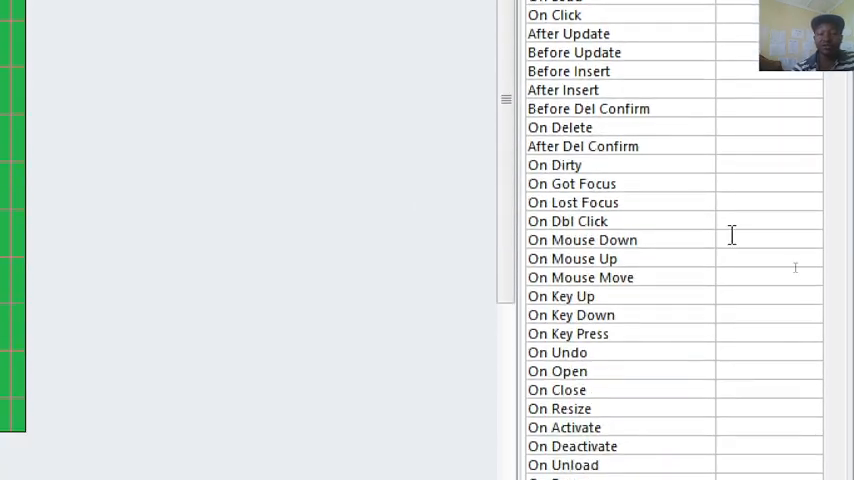
pyautogui.scroll(-3)
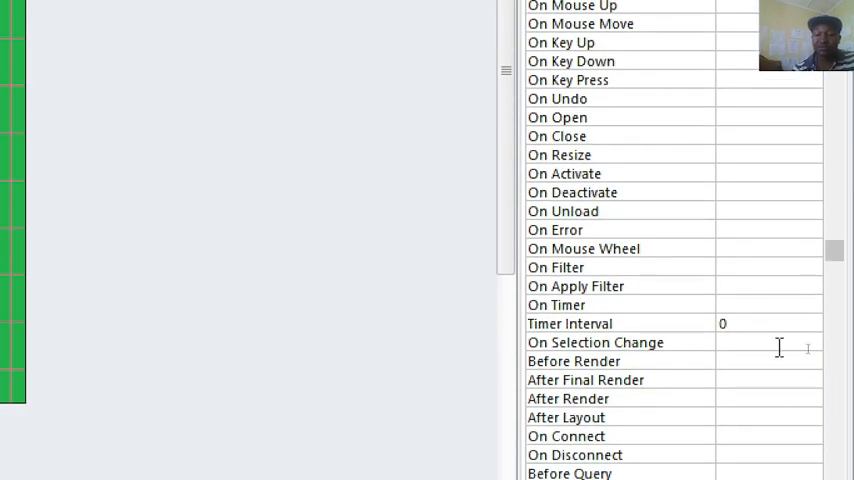
pyautogui.moveTo(684, 328)
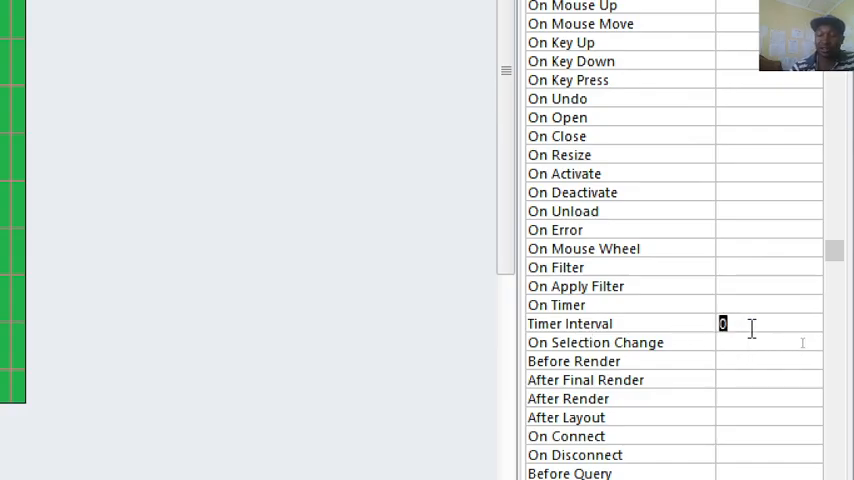
pyautogui.write('3500')
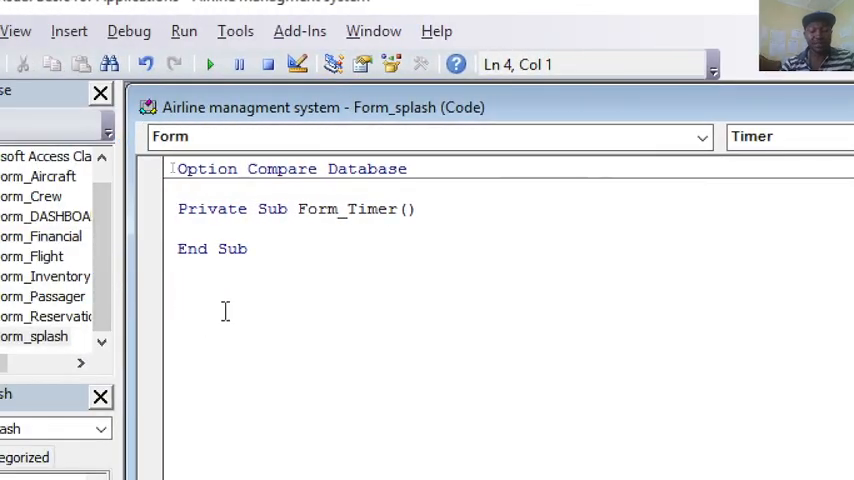
# Write a 'CODE TO CLOSE SPLASH' comment and the DoCmd.Close line in Form_Timer.
pyautogui.write("'")
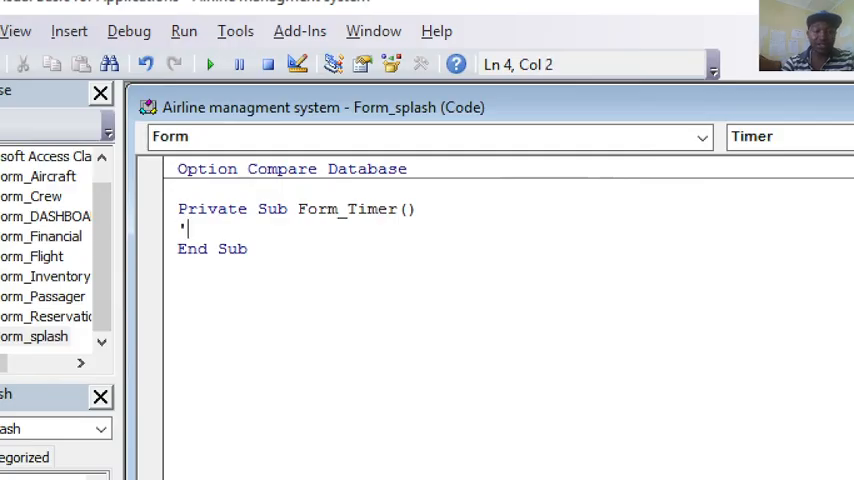
pyautogui.write('CODE T')
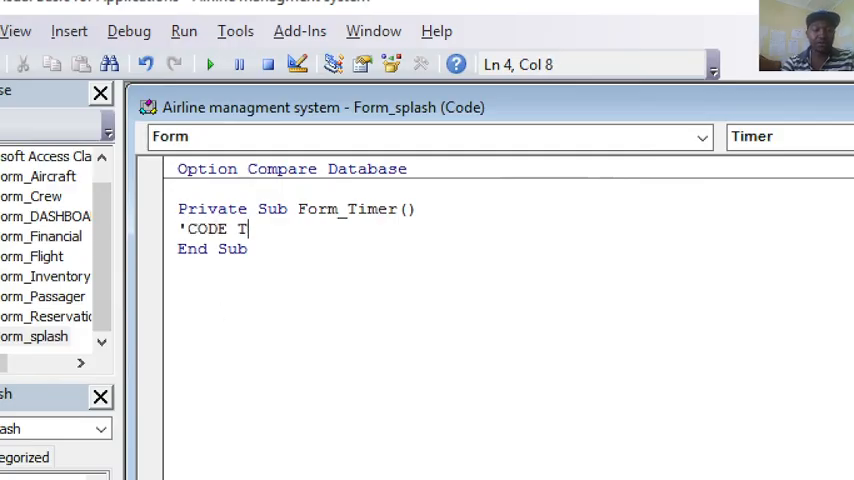
pyautogui.write('O CLOSE')
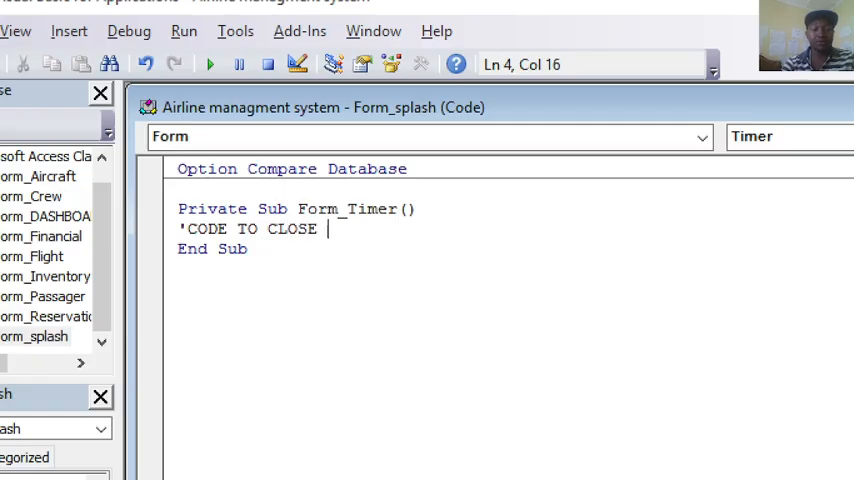
pyautogui.write('SPA')
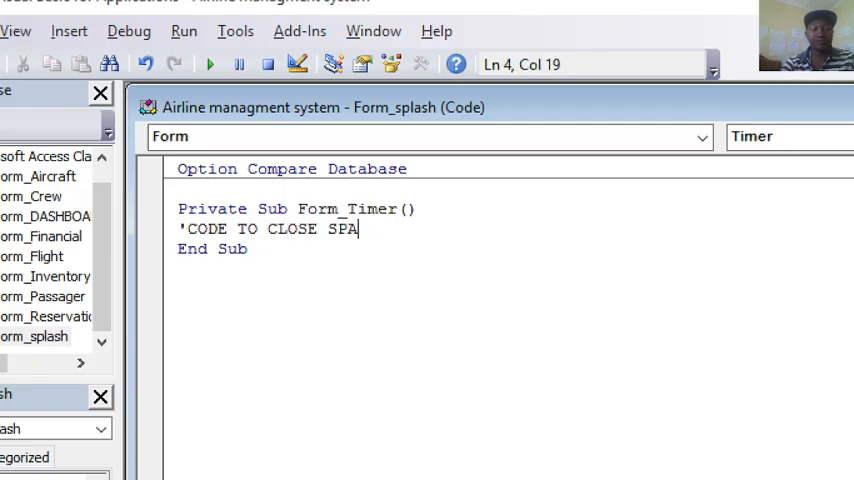
pyautogui.write('SH')
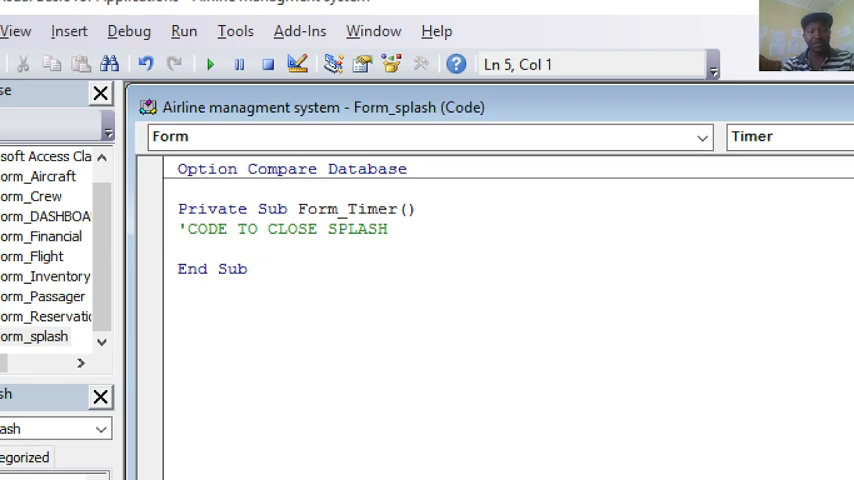
pyautogui.write('docmd')
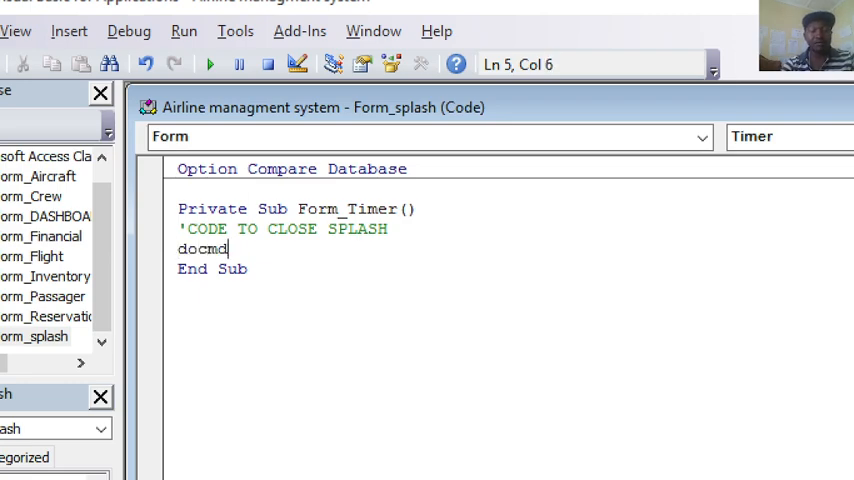
pyautogui.write('.cl')
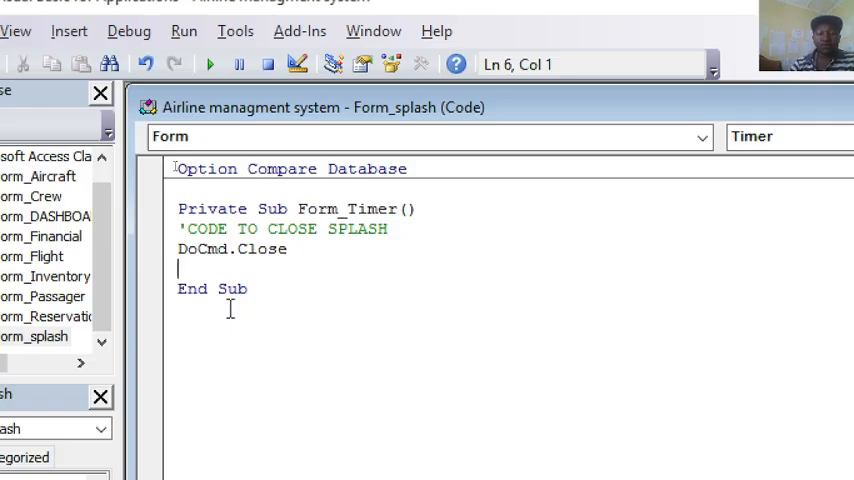
# Add a 'CODE TO OPEN DASHBOARD' comment and a DoCmd.OpenForm "Dashboard" line.
pyautogui.write("'c")
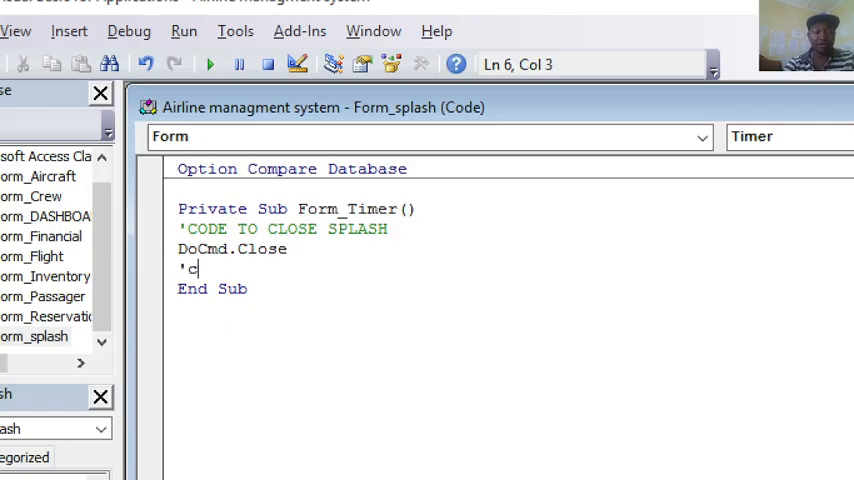
pyautogui.write('CODE TO')
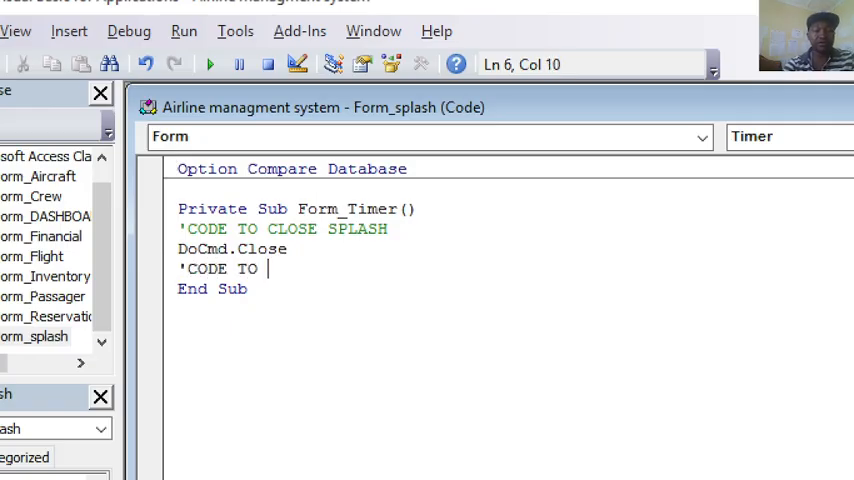
pyautogui.write('OP')
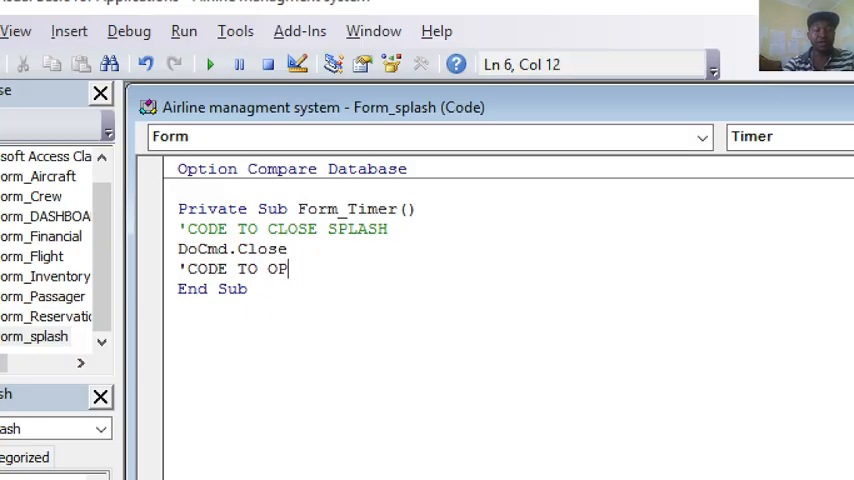
pyautogui.write('EN DASHBO')
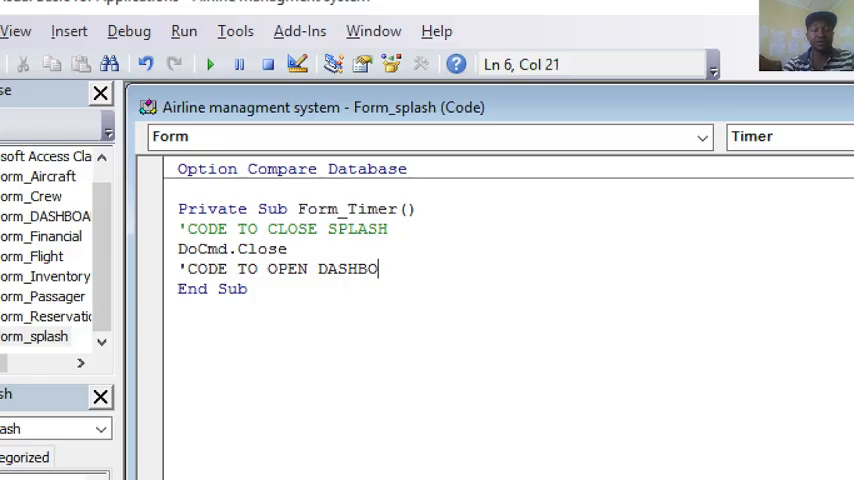
pyautogui.write('ARD')
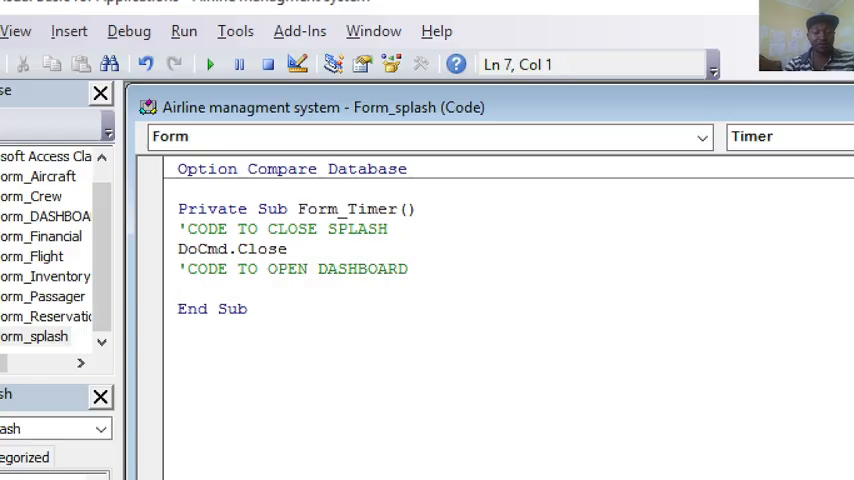
pyautogui.write('Docm')
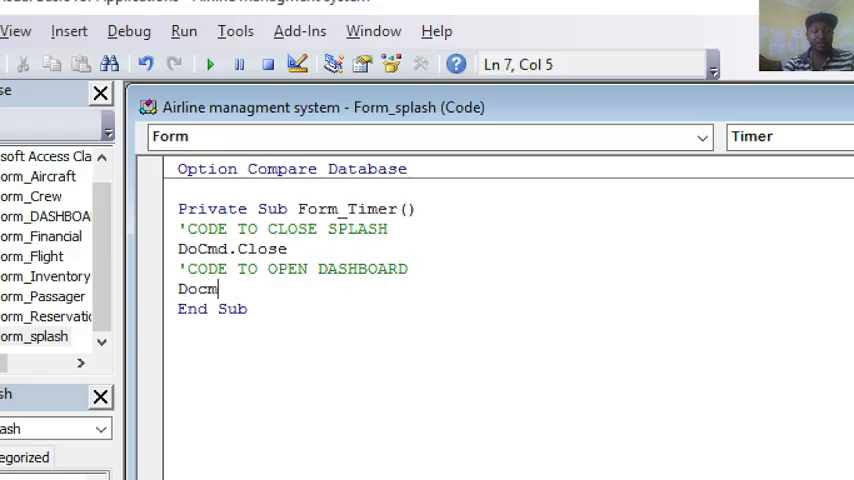
pyautogui.write('.OpenForm')
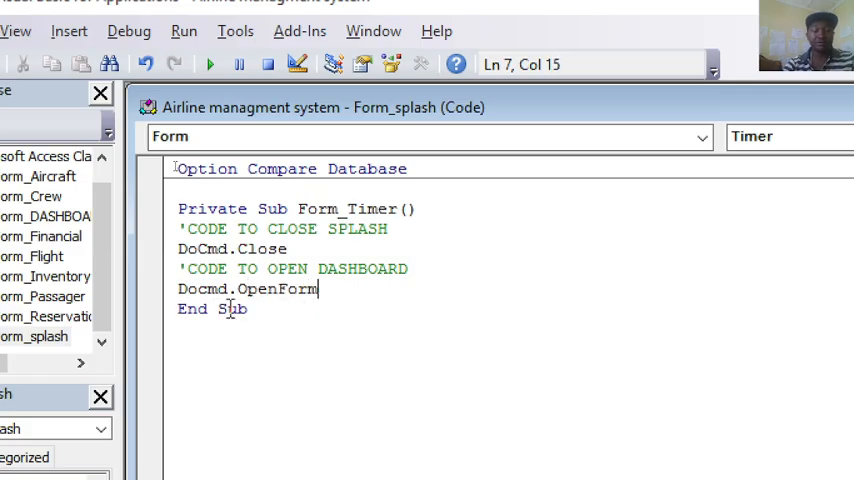
pyautogui.write('" "')
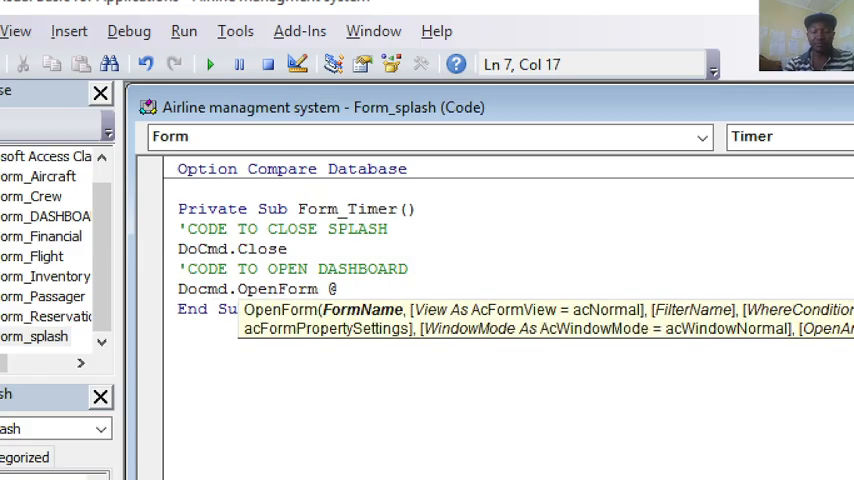
pyautogui.press('Backspace')
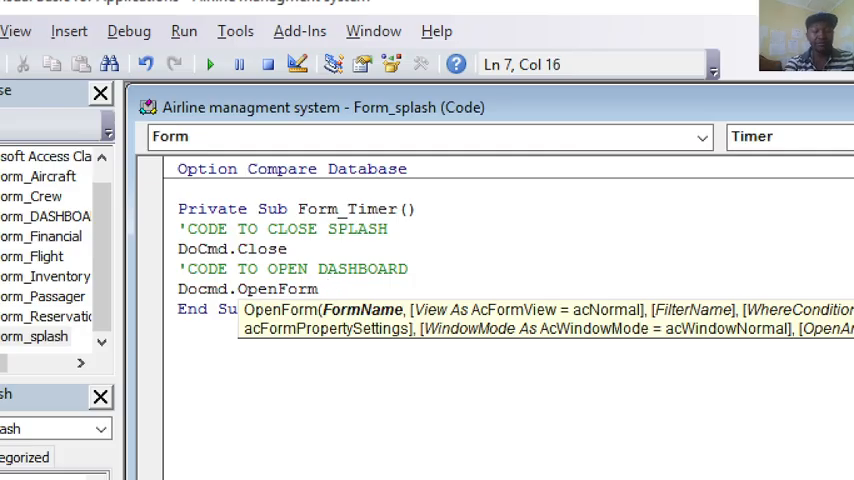
pyautogui.write('""')
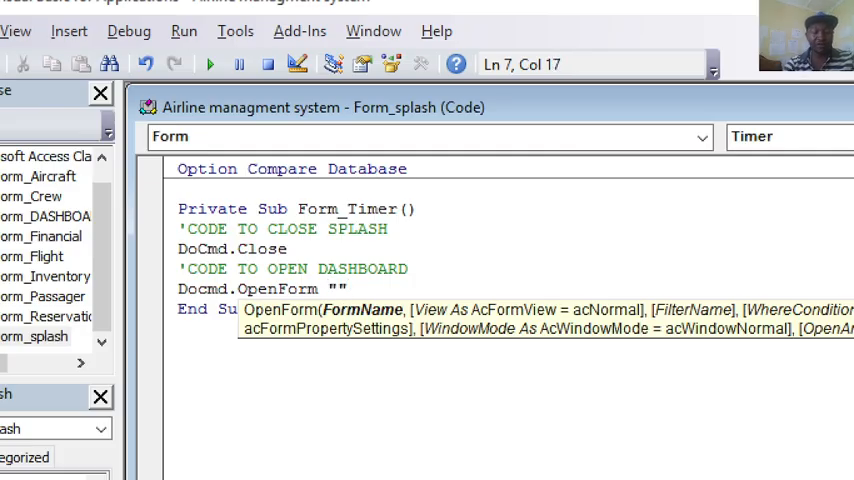
pyautogui.write('Da')
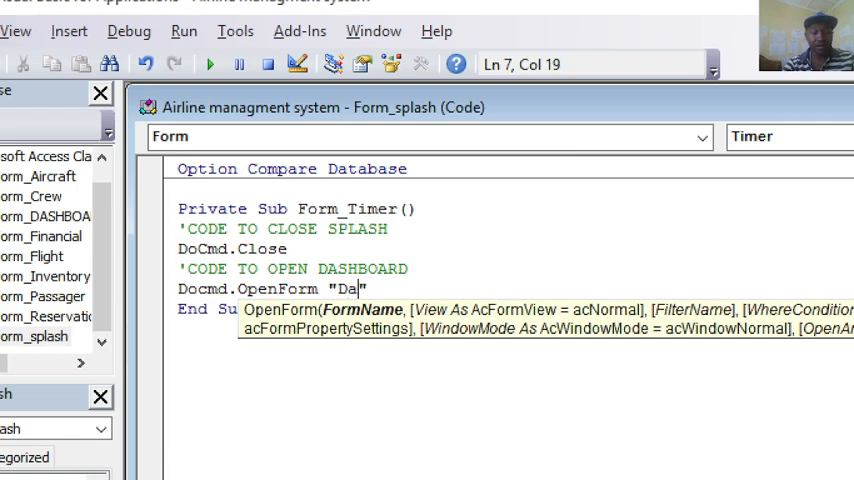
pyautogui.write('shboard')
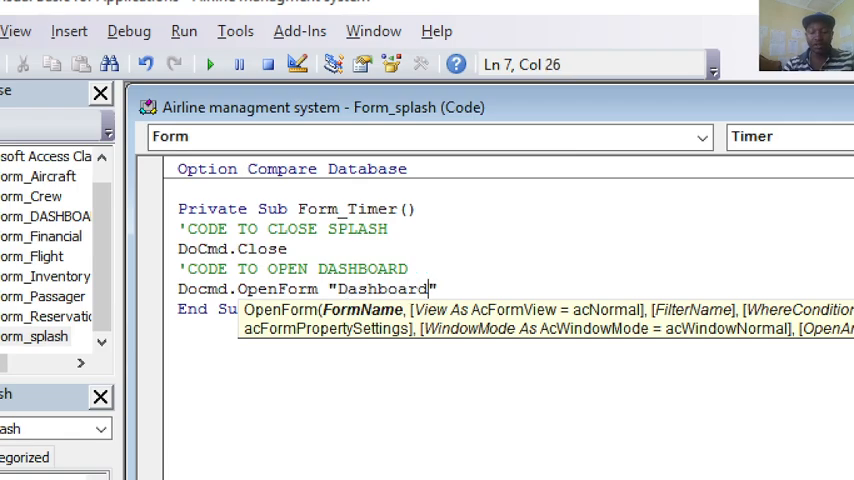
pyautogui.write(',')
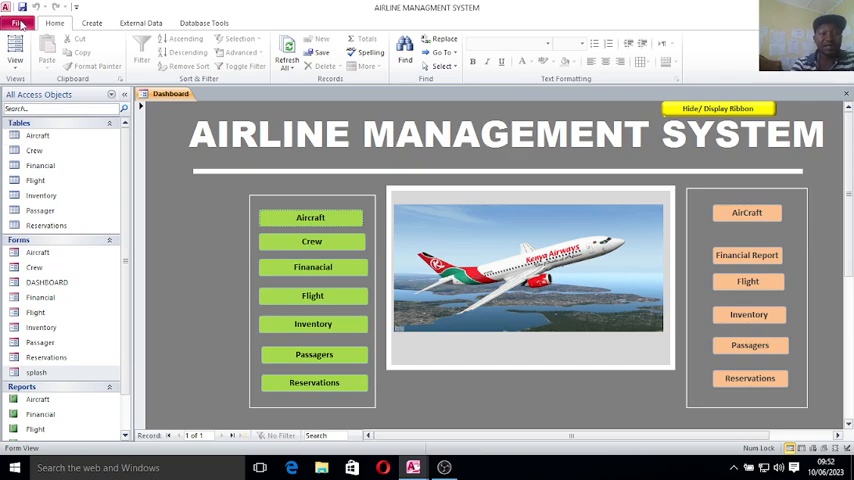
# Show the File backstage Info page for the database.
pyautogui.click(18, 22)
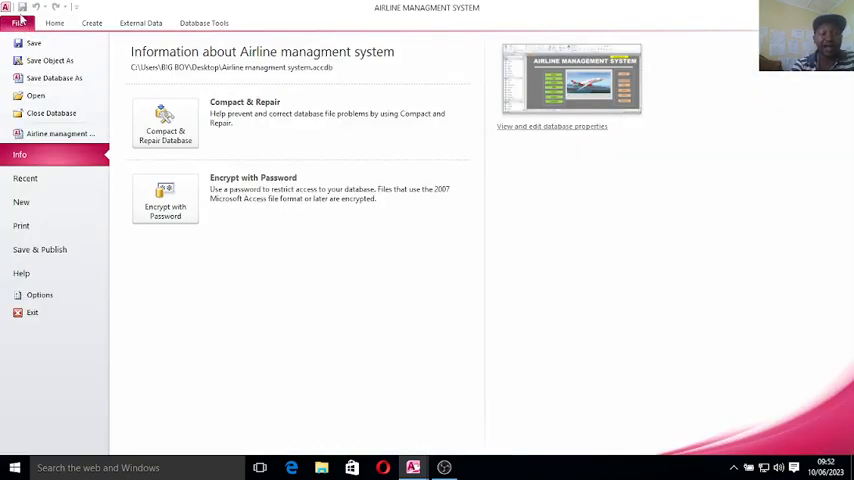
# In Access Options > Current Database, set Display Form to splash.
pyautogui.click(40, 294)
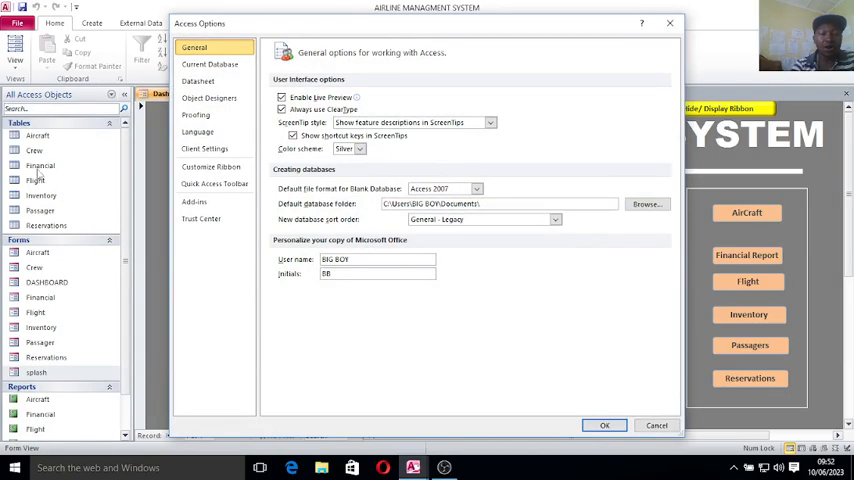
pyautogui.click(210, 64)
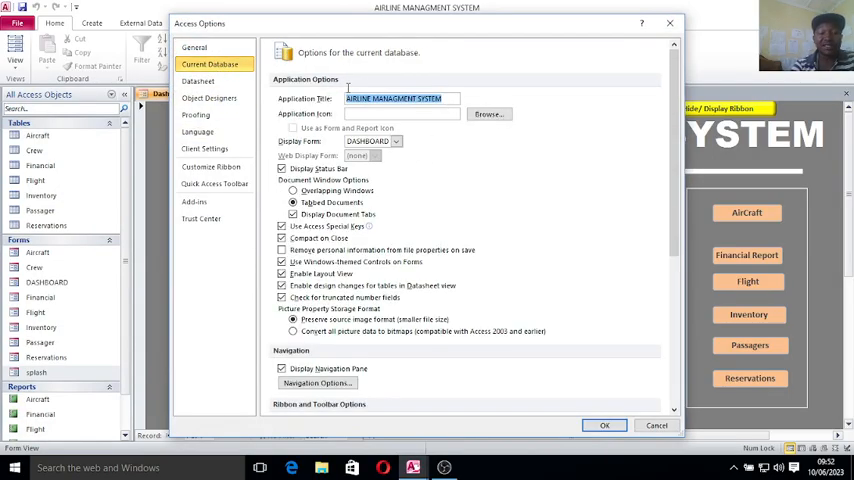
pyautogui.click(396, 140)
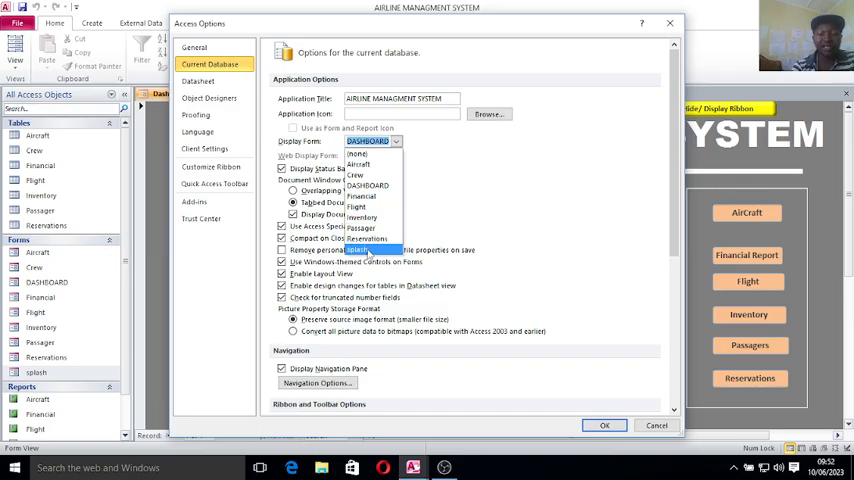
pyautogui.click(362, 250)
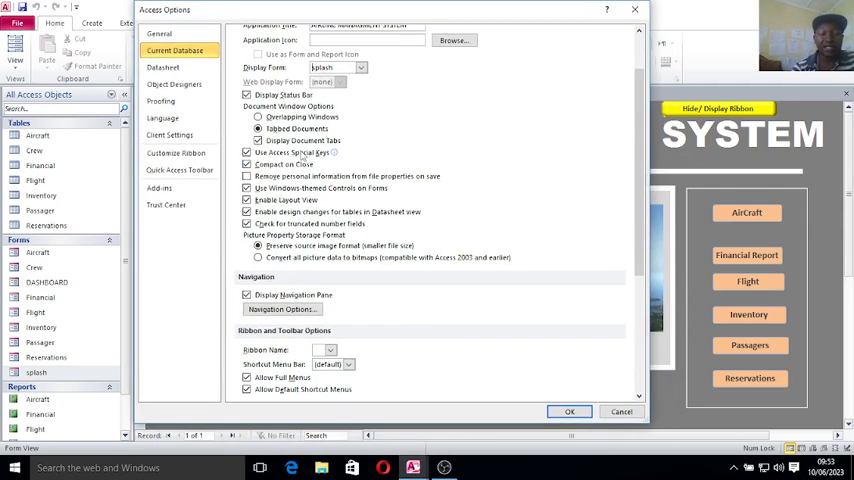
# Turn off Display Navigation Pane and Allow Full Menus, then apply the options with OK.
pyautogui.click(248, 294)
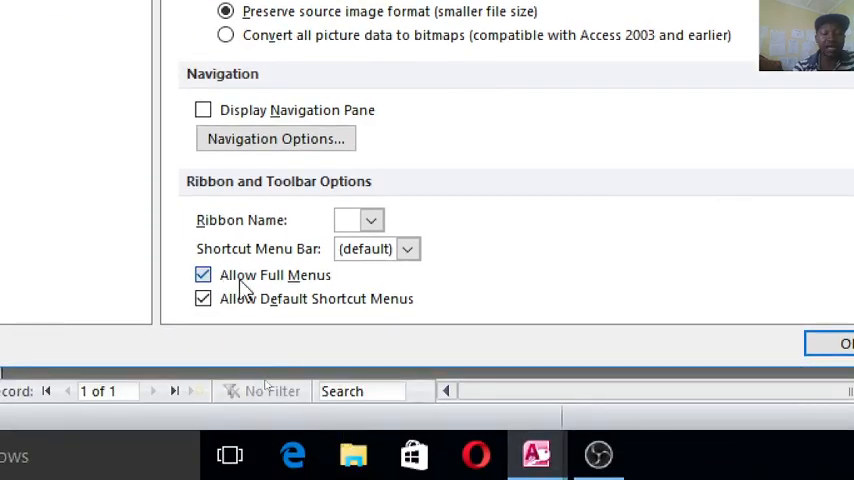
pyautogui.click(202, 274)
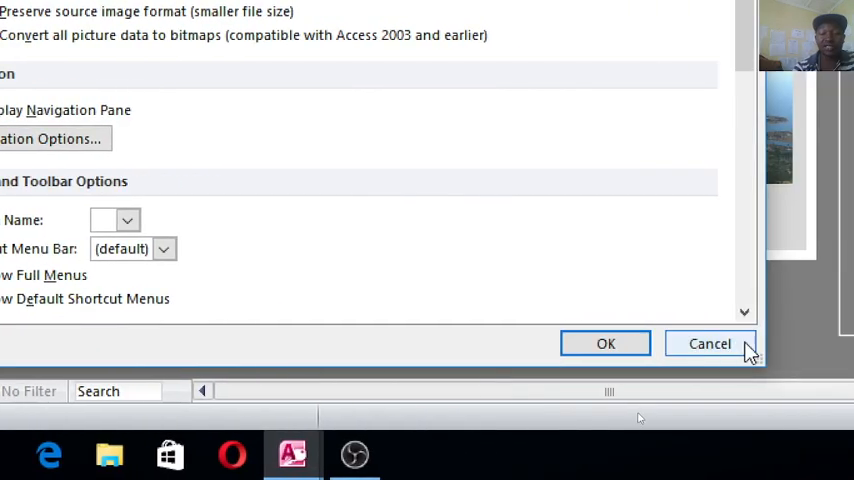
pyautogui.click(604, 344)
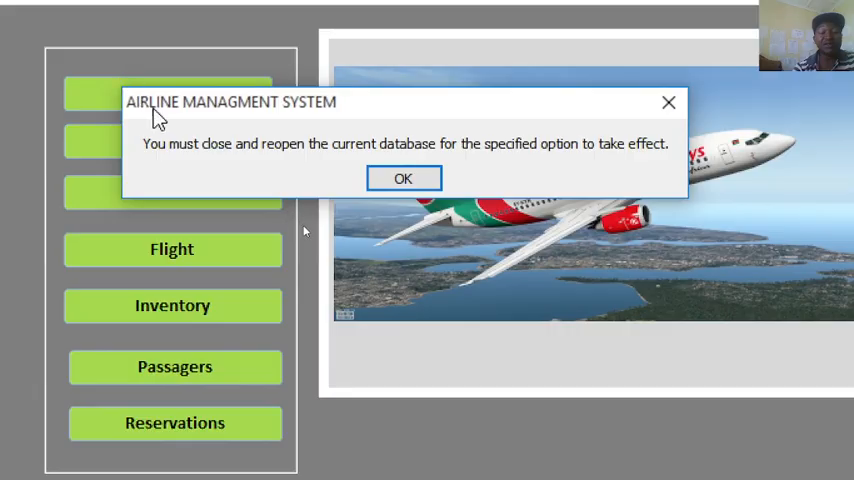
pyautogui.moveTo(248, 108)
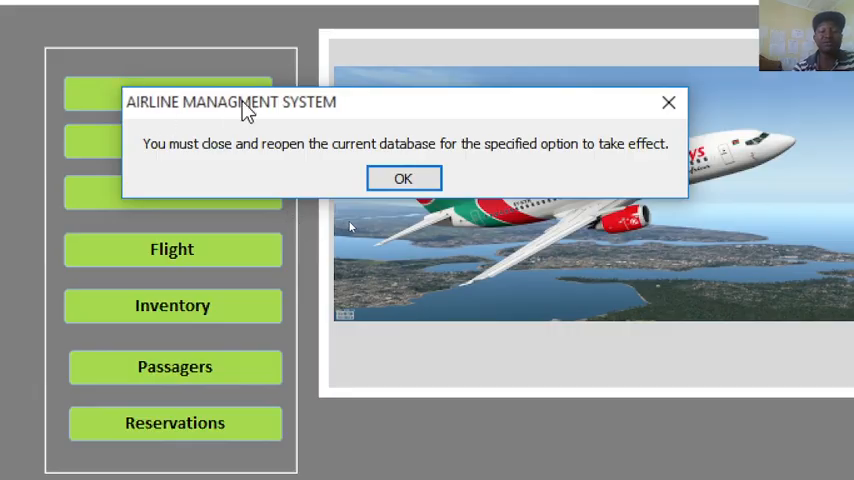